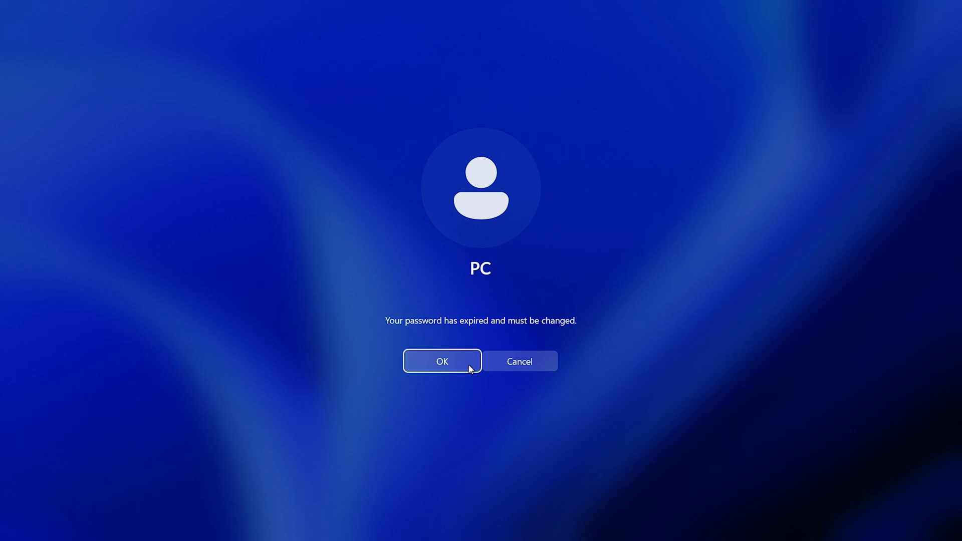
# - Acknowledge the expired-password notice and sign in with a new password for PC
pyautogui.click(441, 361)
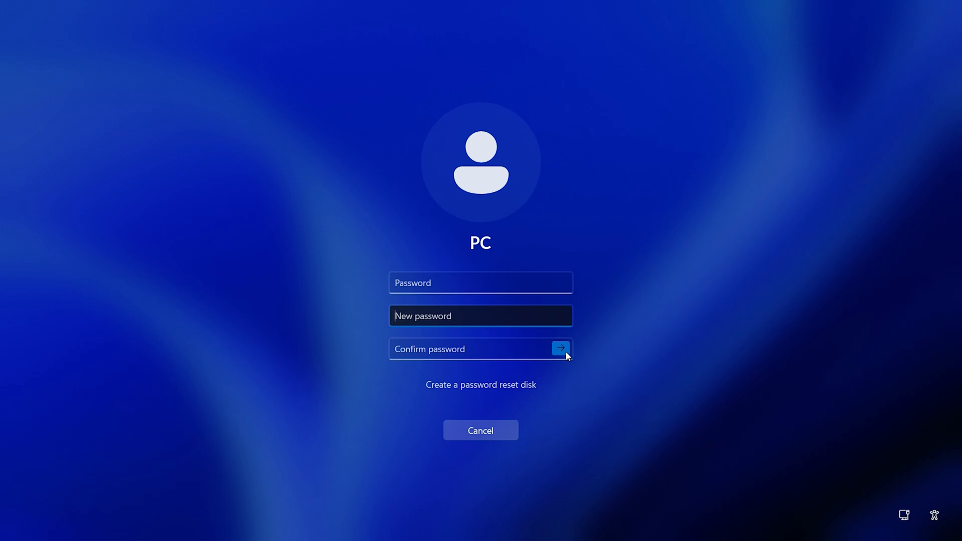
pyautogui.click(560, 349)
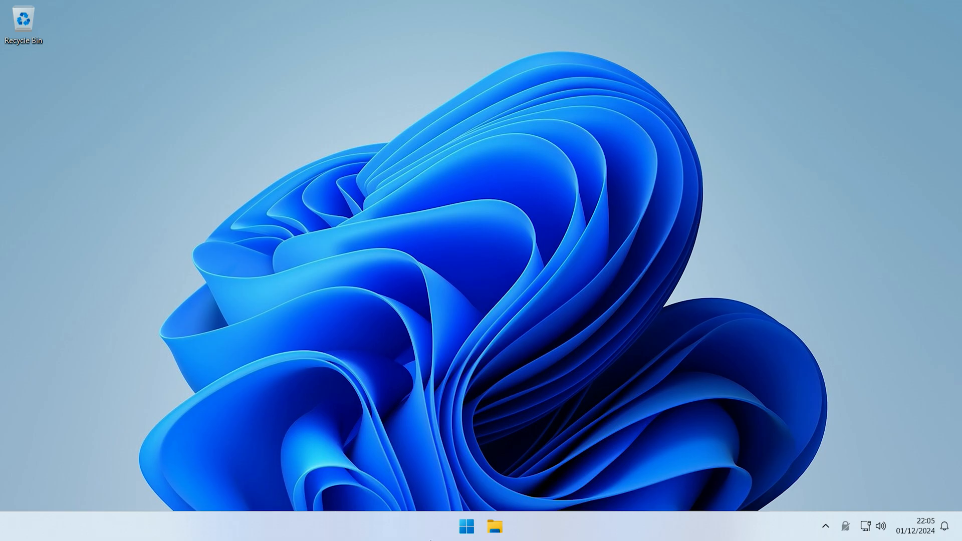
# - Launch PowerShell from search ('pow') and approve the UAC prompt to run as administrator
pyautogui.write('pow')
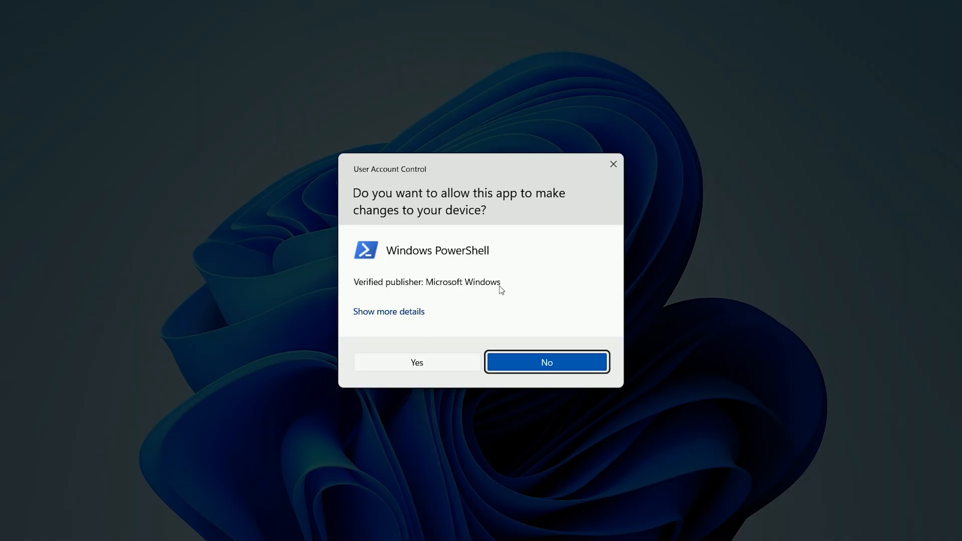
pyautogui.click(416, 362)
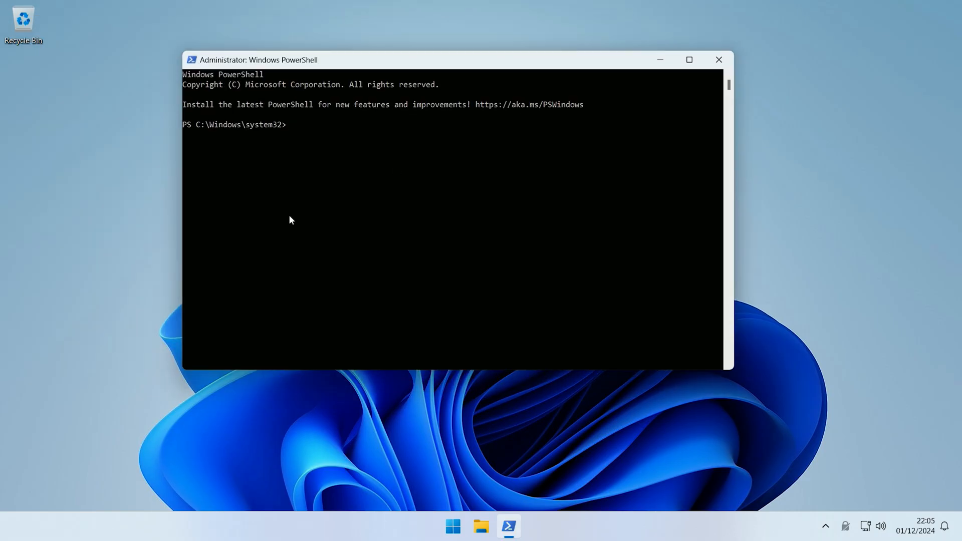
# - Enter Set-LocalUser -Name PC -PasswordNeverExpires $True at the administrator prompt
pyautogui.write('Set-LocalU')
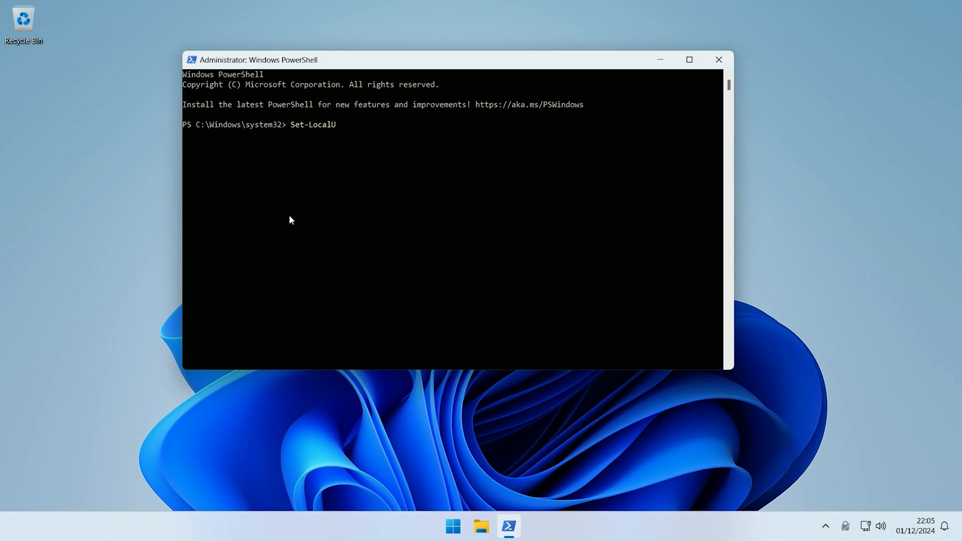
pyautogui.write('ser -N')
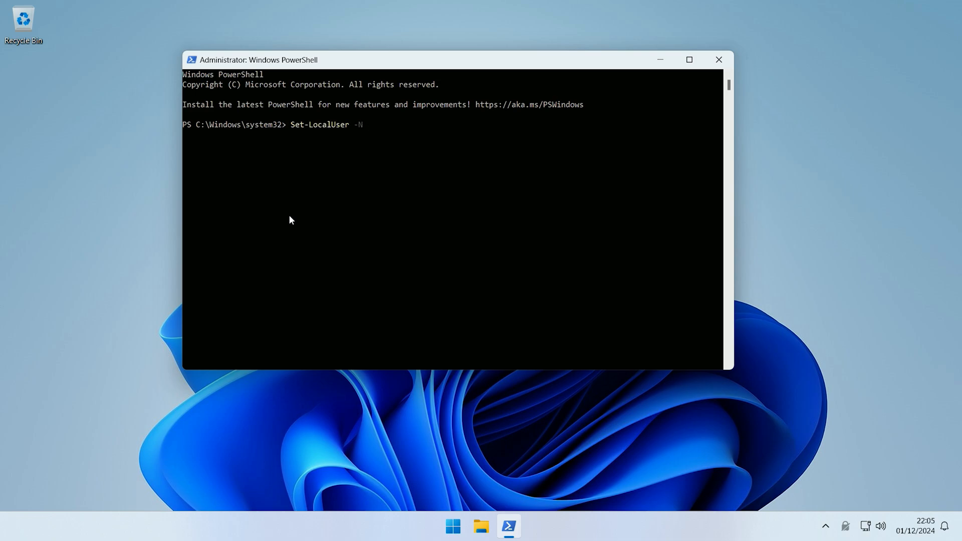
pyautogui.write('ame')
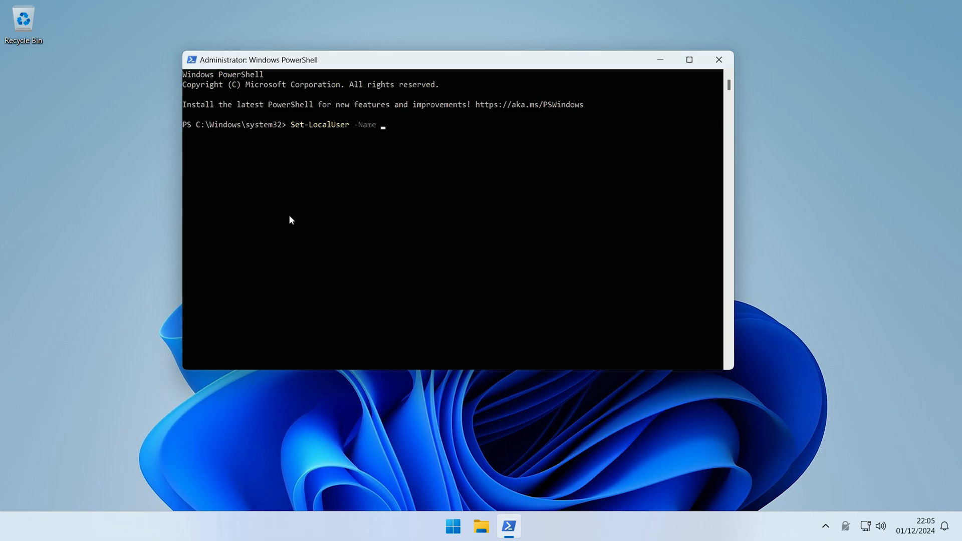
pyautogui.moveTo(382, 440)
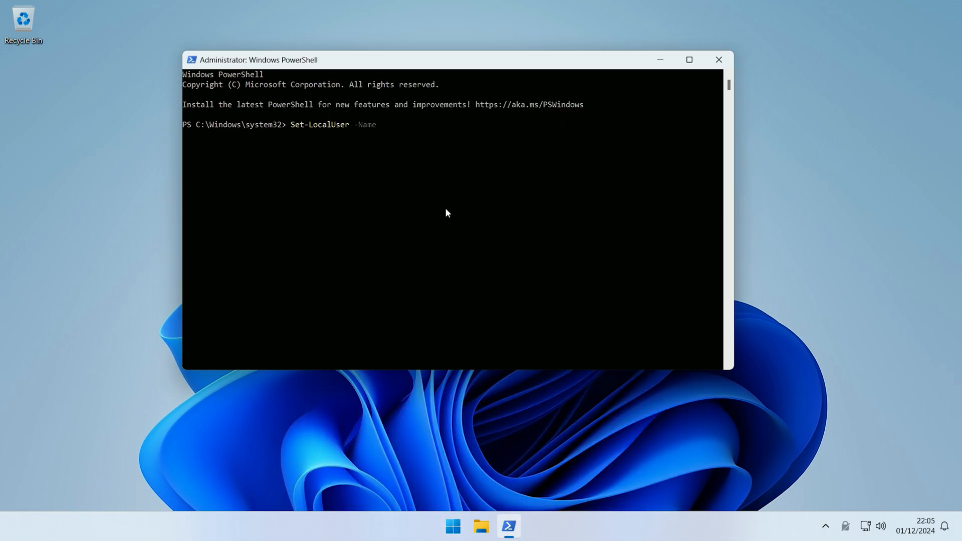
pyautogui.write('PC -')
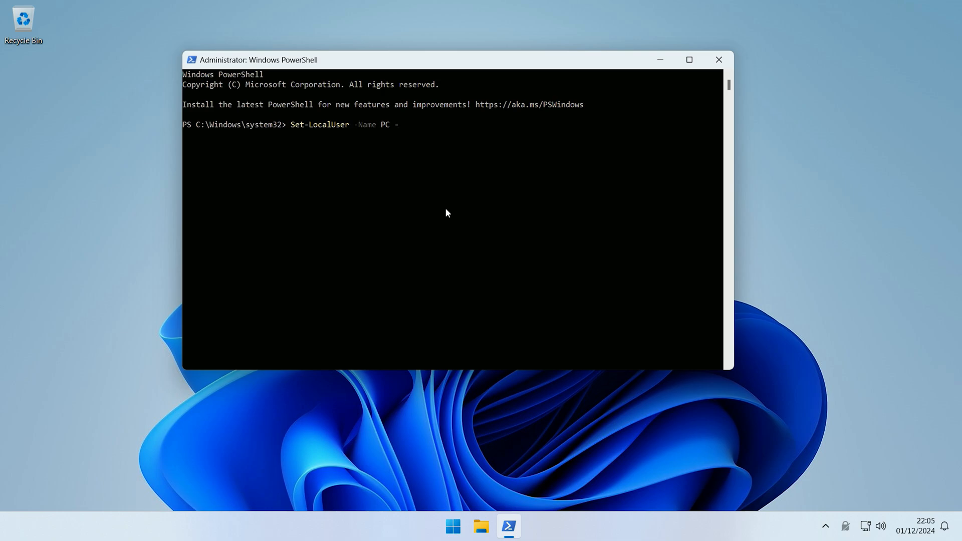
pyautogui.write('PasswordNeverExp')
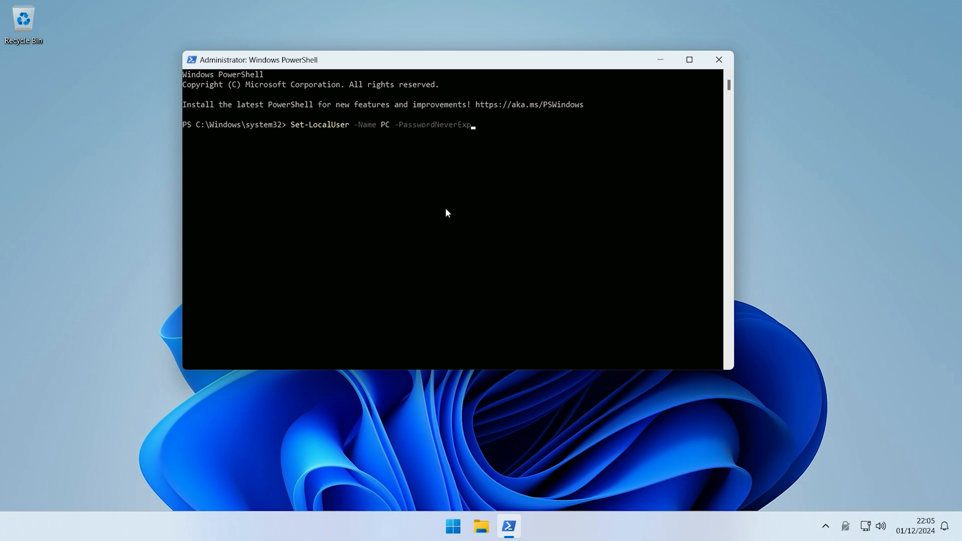
pyautogui.write('ires')
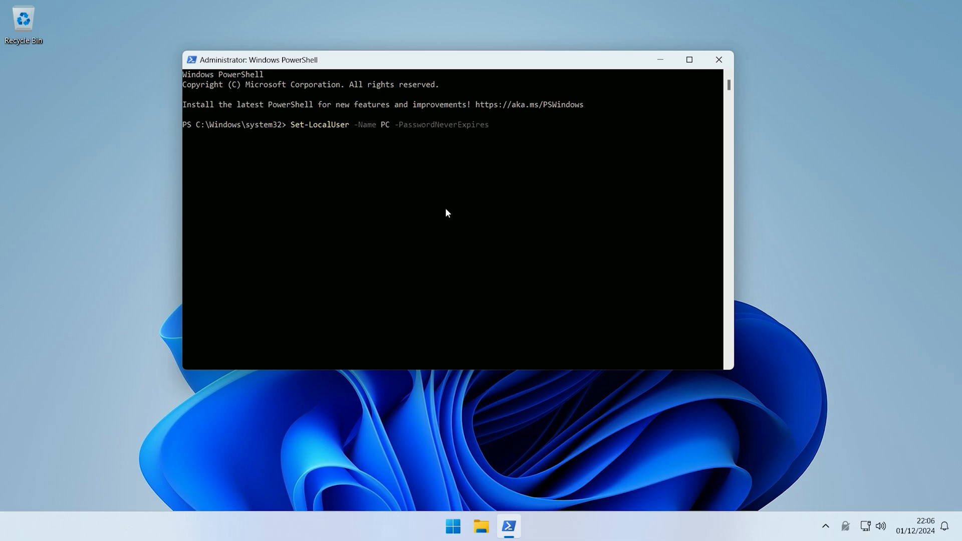
pyautogui.write('$True')
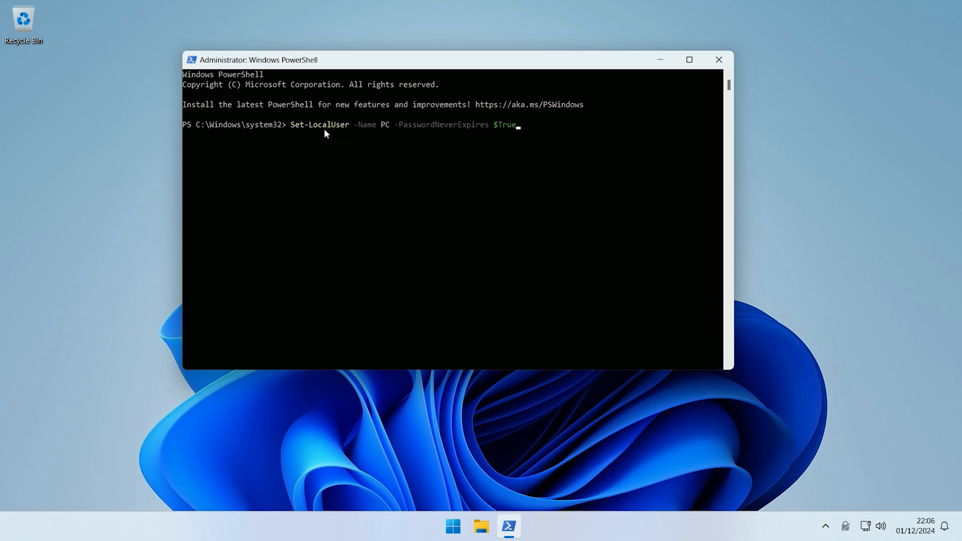
pyautogui.moveTo(386, 130)
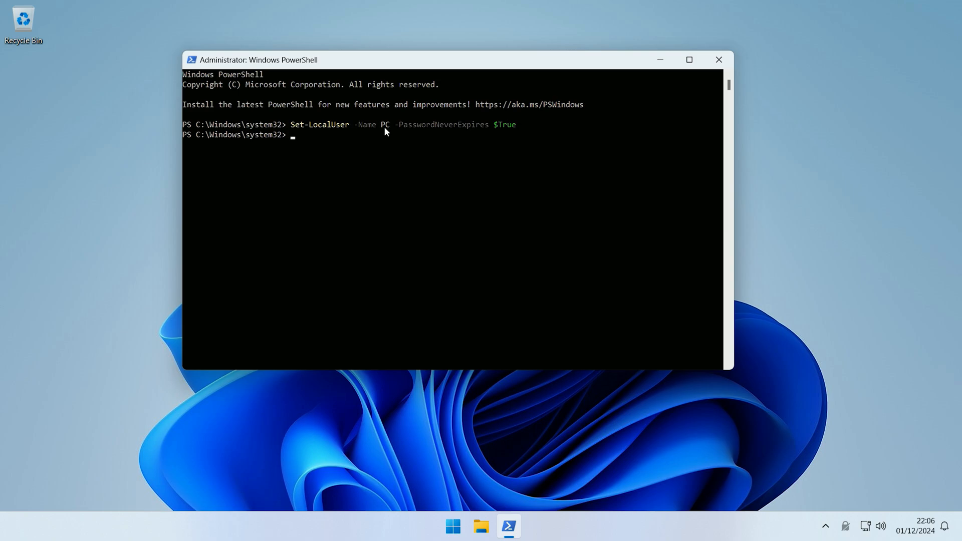
pyautogui.moveTo(401, 158)
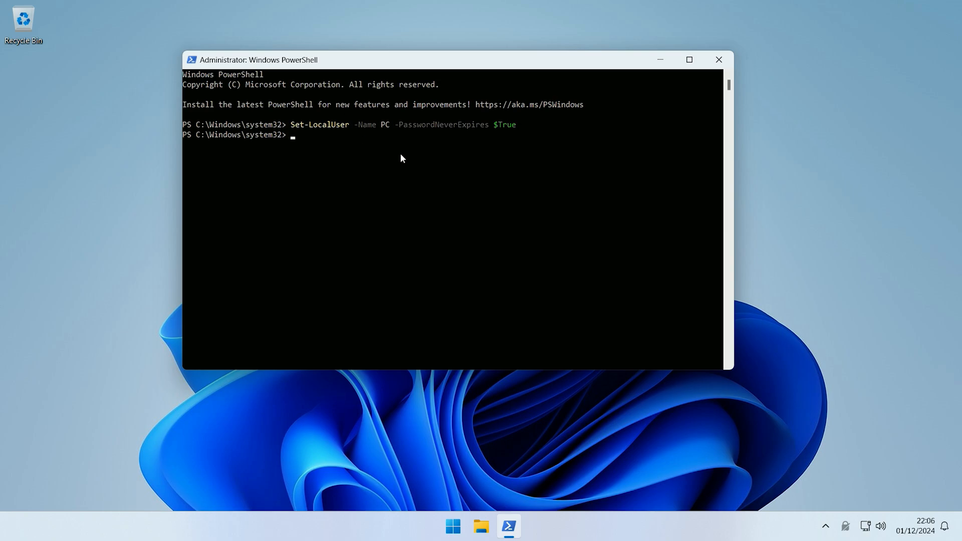
pyautogui.moveTo(375, 146)
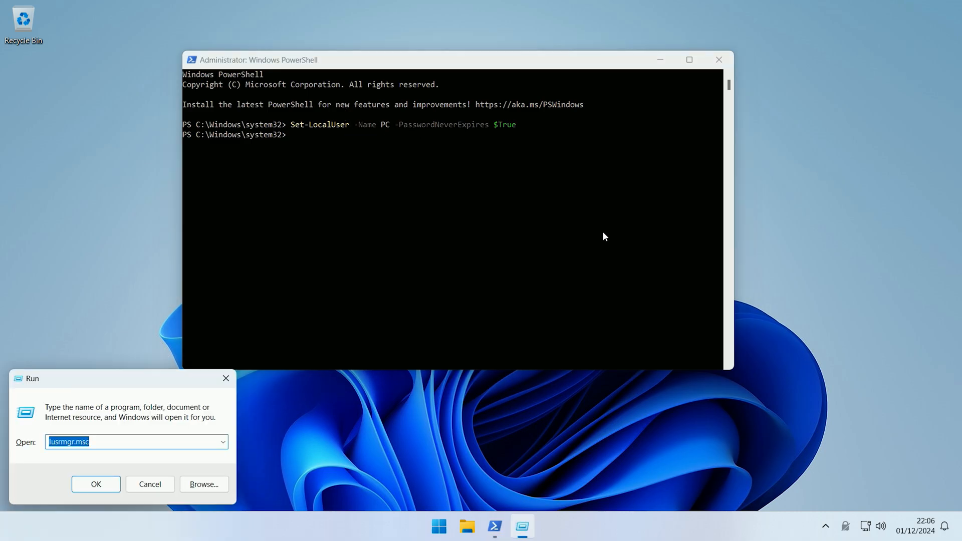
# - Launch lusrmgr.msc and bring up the Properties of the PC user account
pyautogui.click(95, 484)
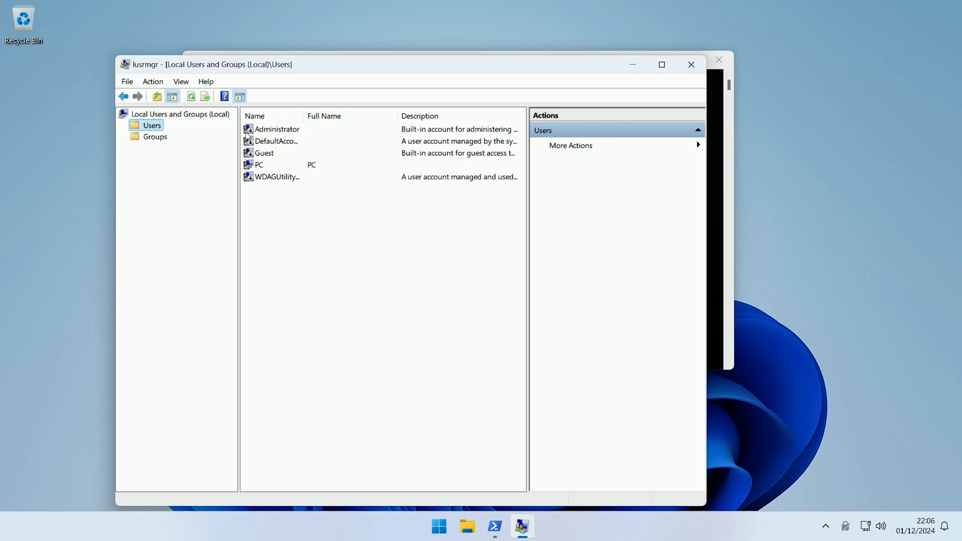
pyautogui.rightClick(260, 165)
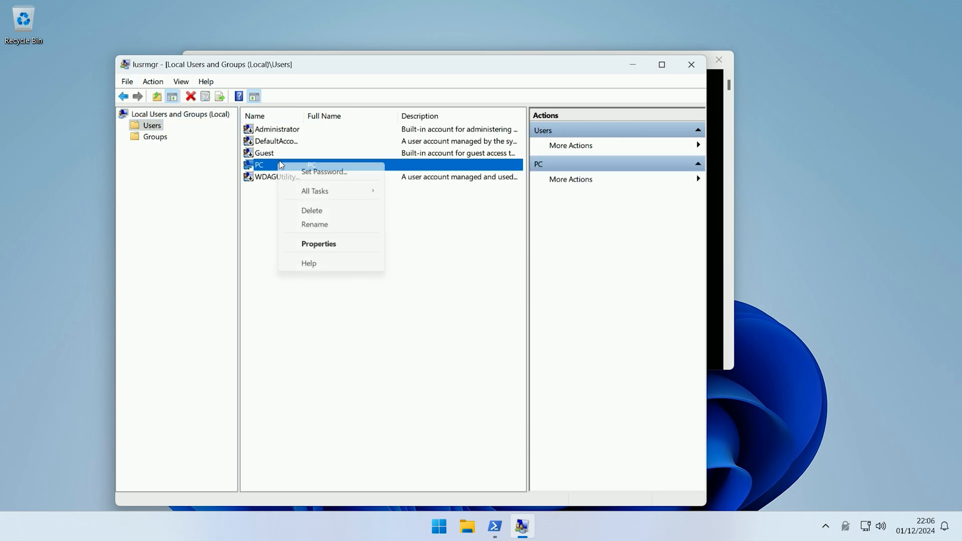
pyautogui.click(318, 243)
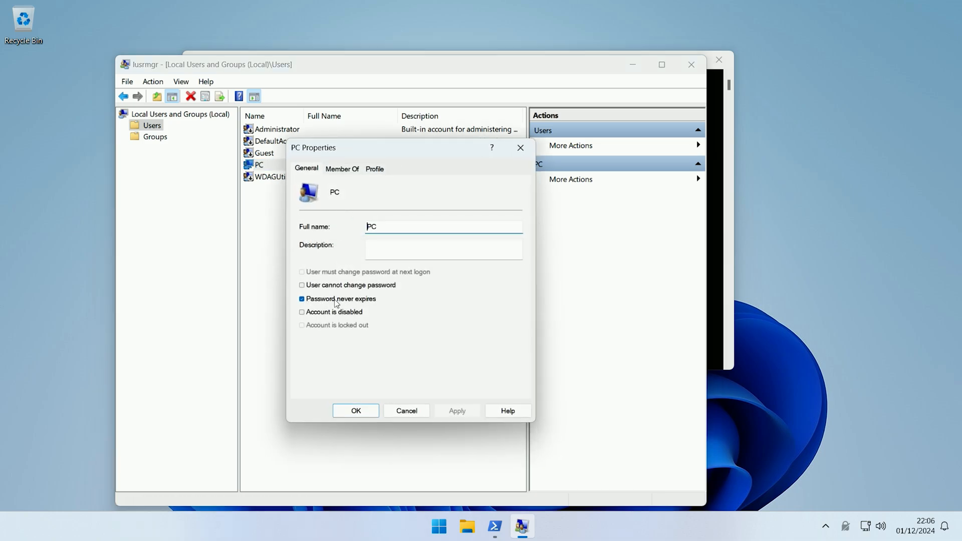
pyautogui.moveTo(297, 311)
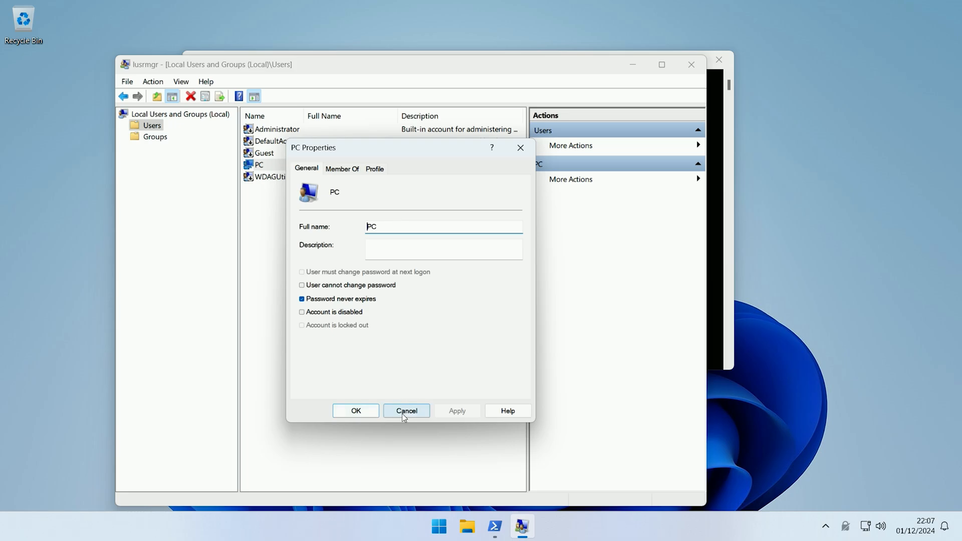
# - Confirm 'Password never expires' is ticked and cancel out of PC's properties
pyautogui.click(405, 411)
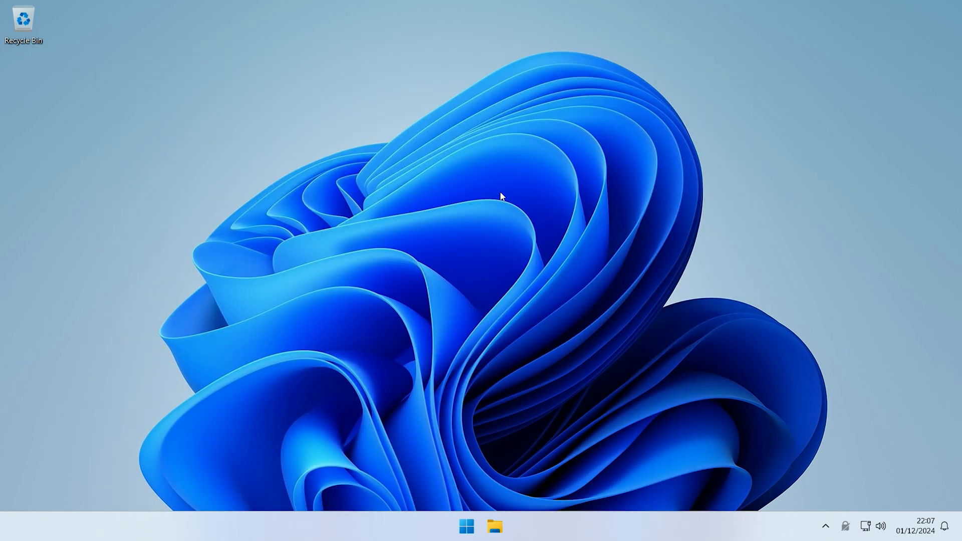